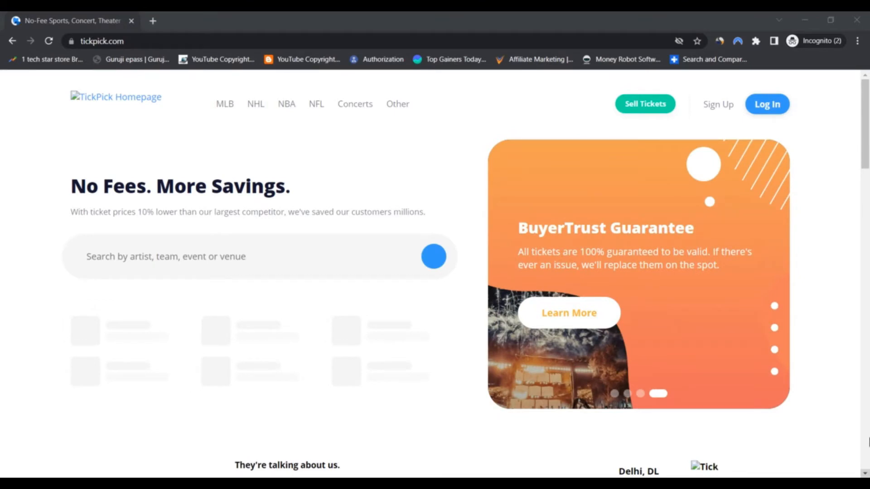
mouse_move(585, 364)
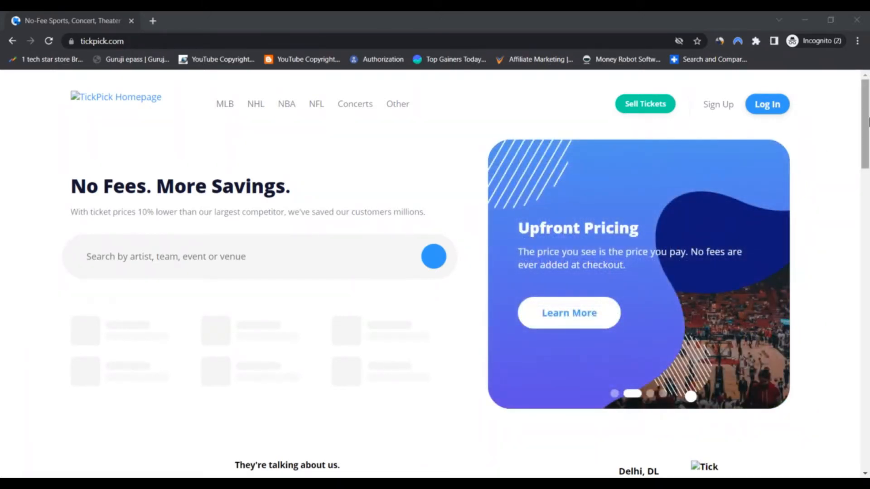
scroll("down", 3)
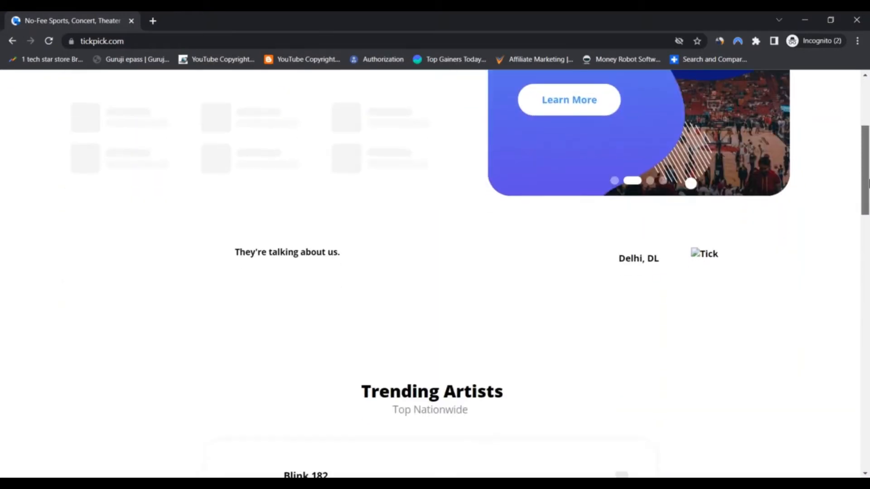
scroll("down", 3)
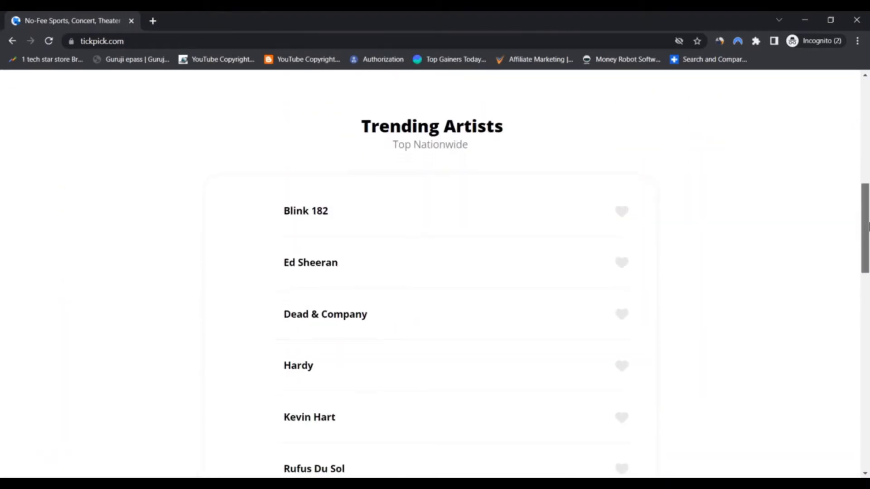
scroll("down", 3)
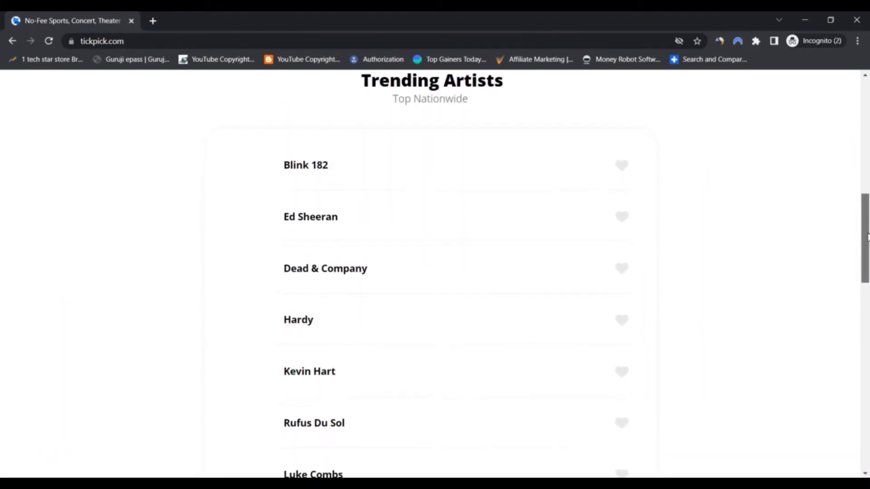
scroll("down", 3)
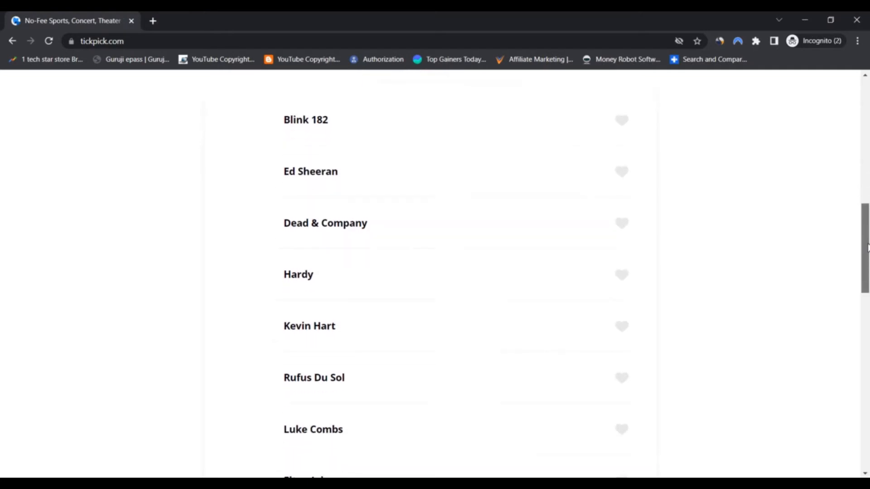
scroll("down", 3)
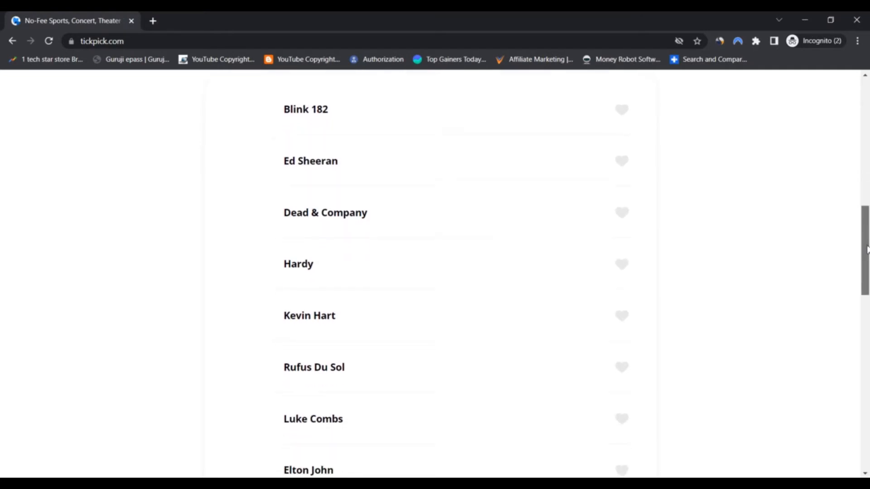
scroll("down", 3)
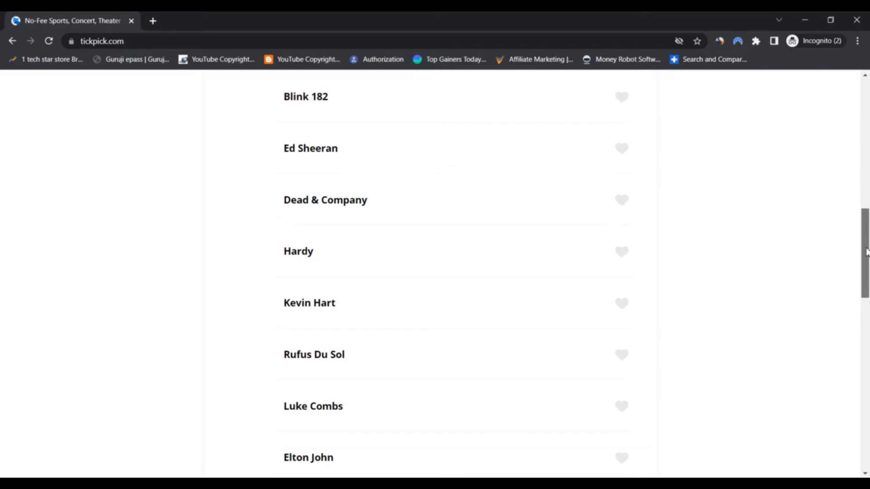
scroll("down", 3)
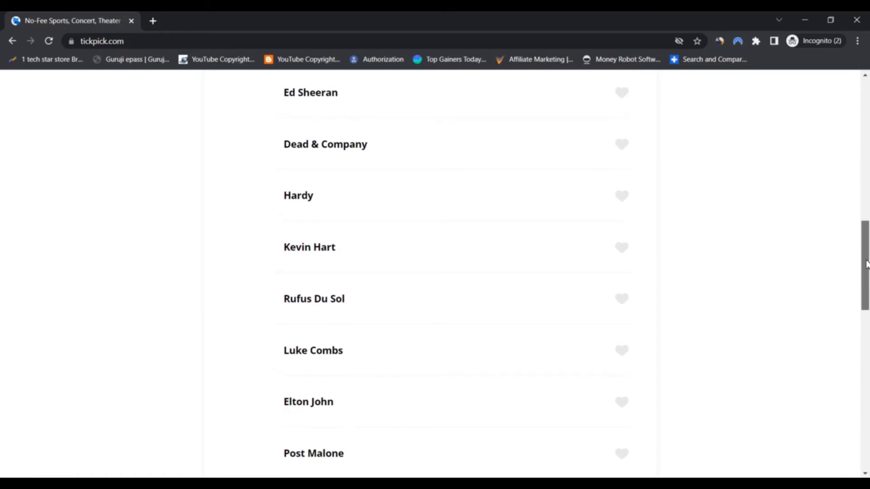
scroll("down", 3)
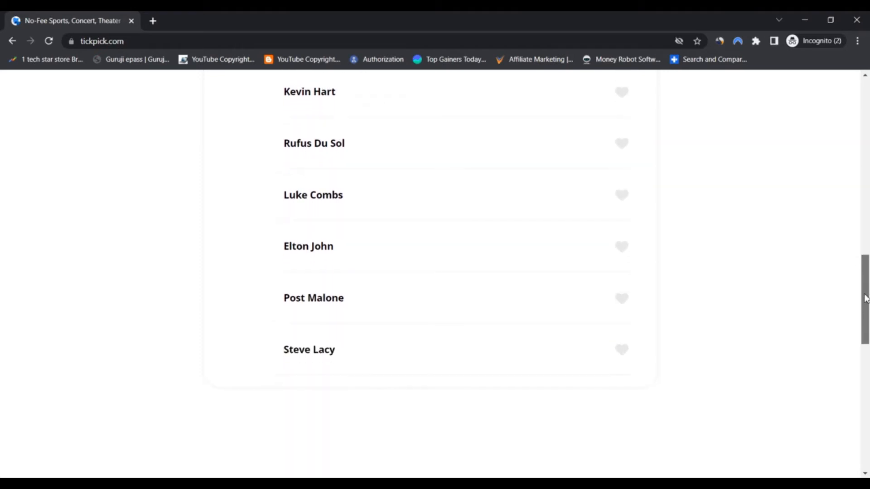
scroll("up", 3)
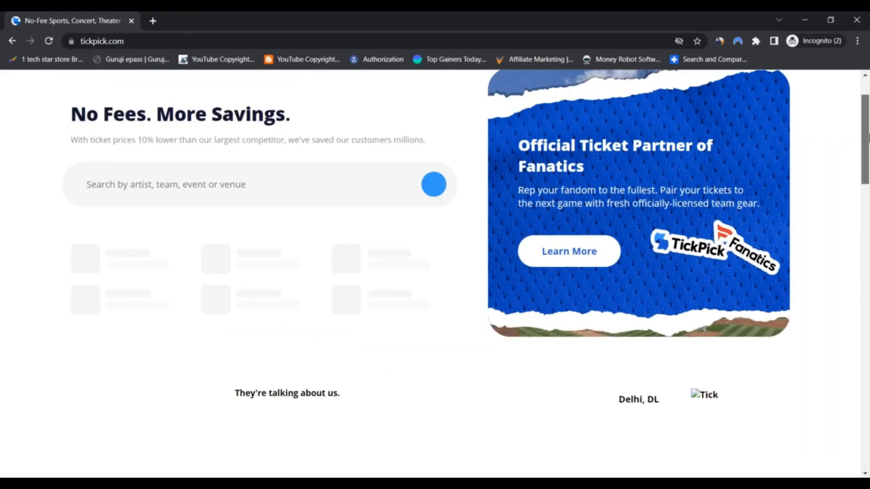